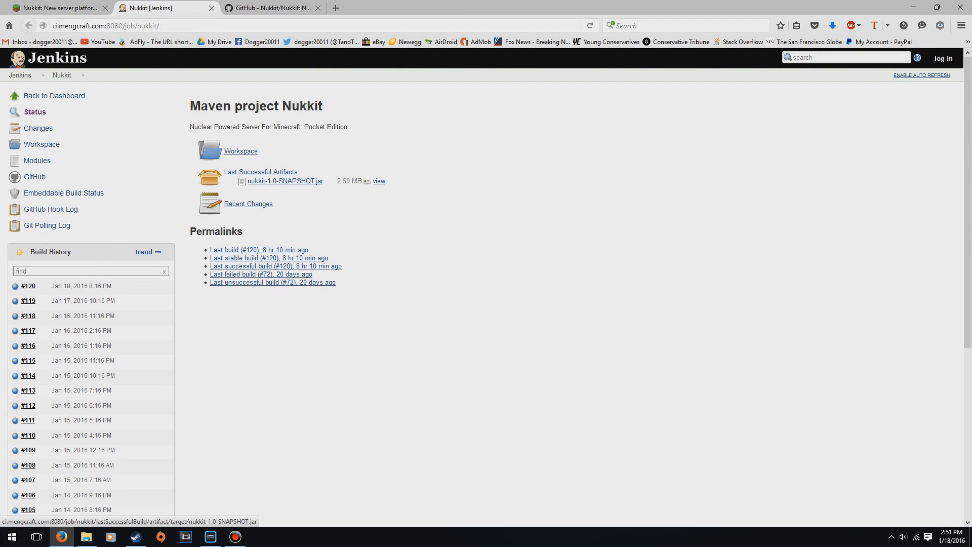
Scroll through the 'How to create nukkit-server' guide steps on Minecraft Forum
scroll(down, 3)
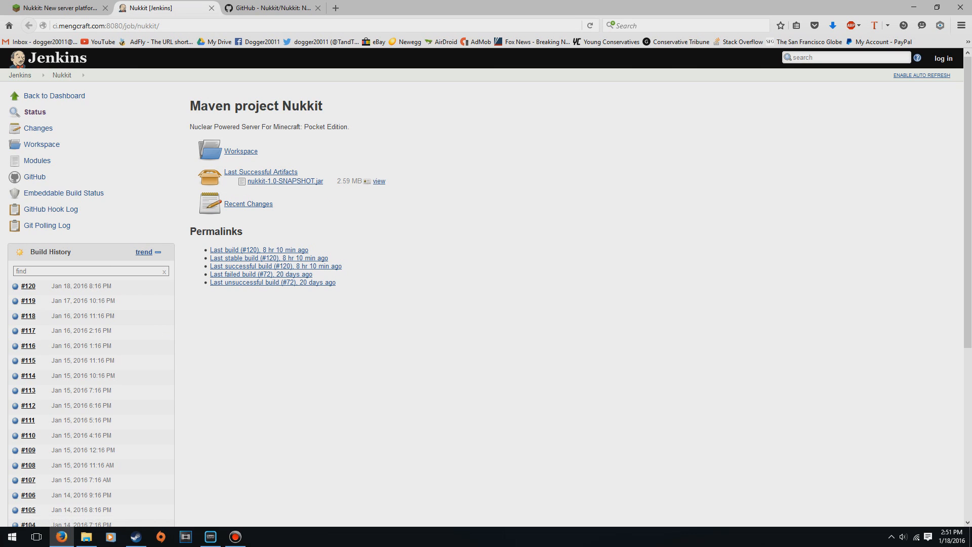
mouse_move(286, 181)
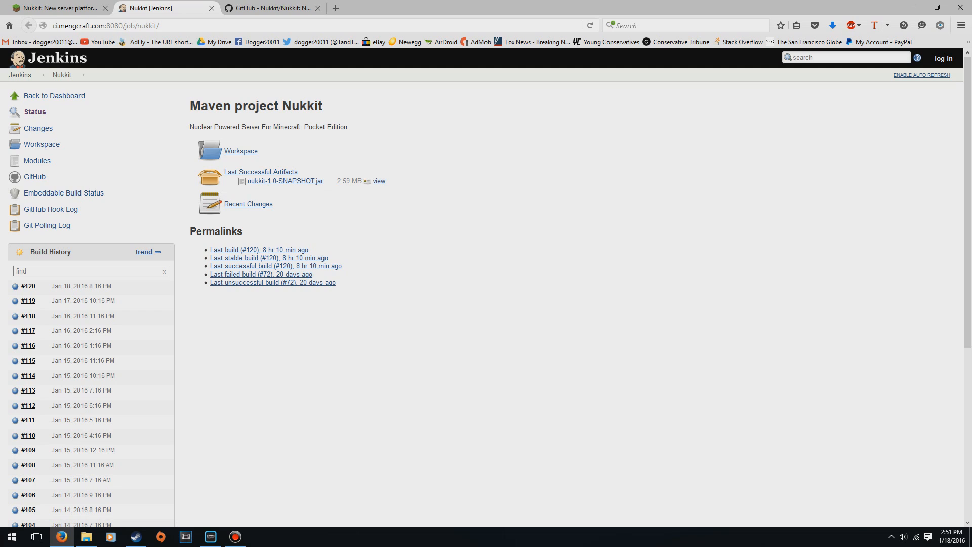
mouse_move(260, 171)
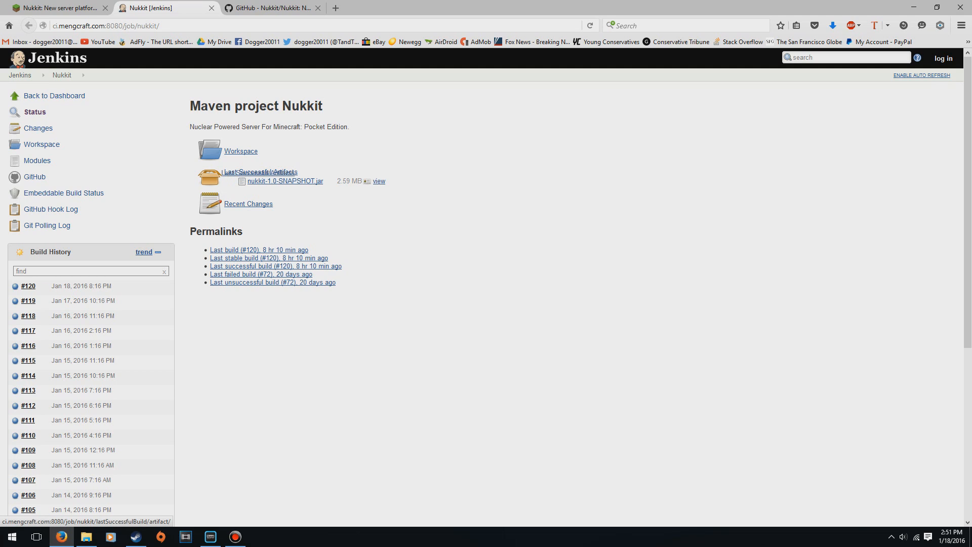
mouse_move(286, 181)
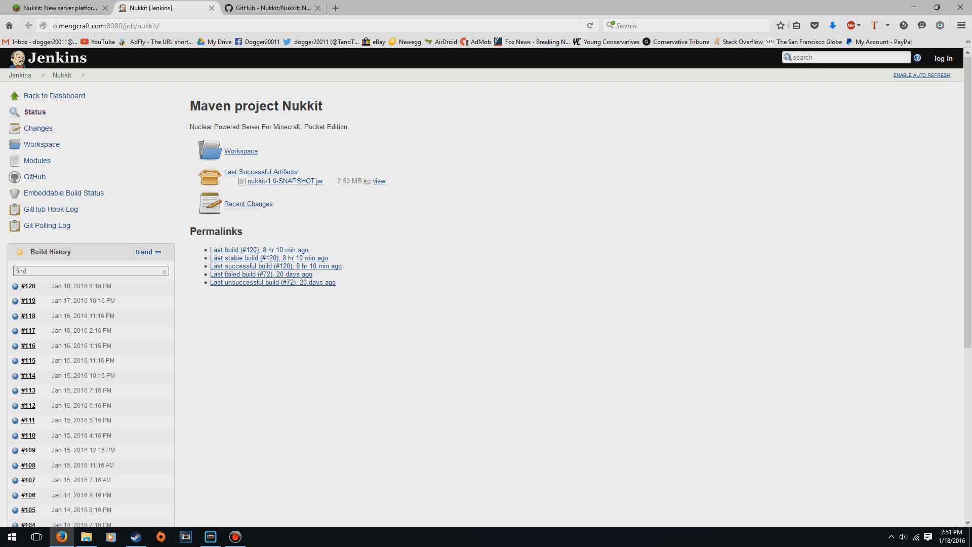
click(61, 6)
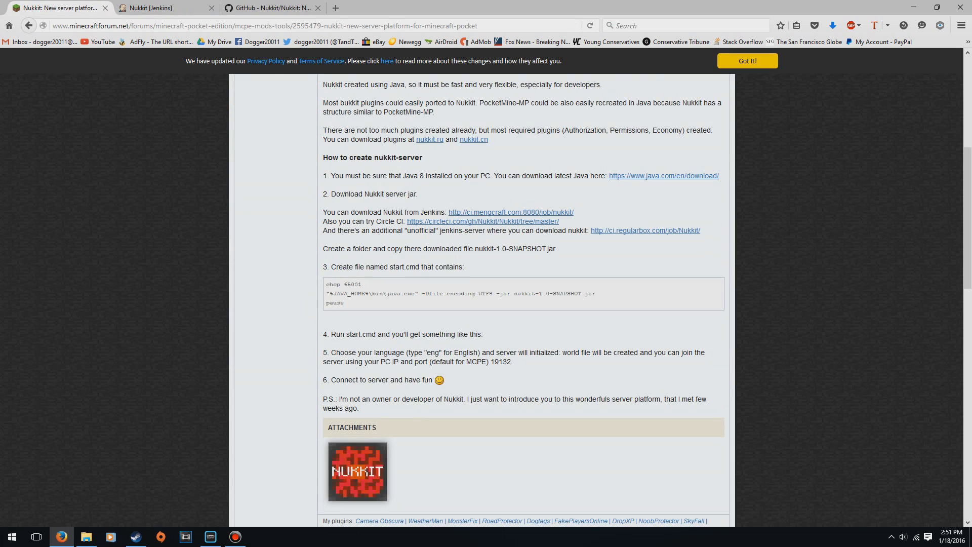
scroll(up, 3)
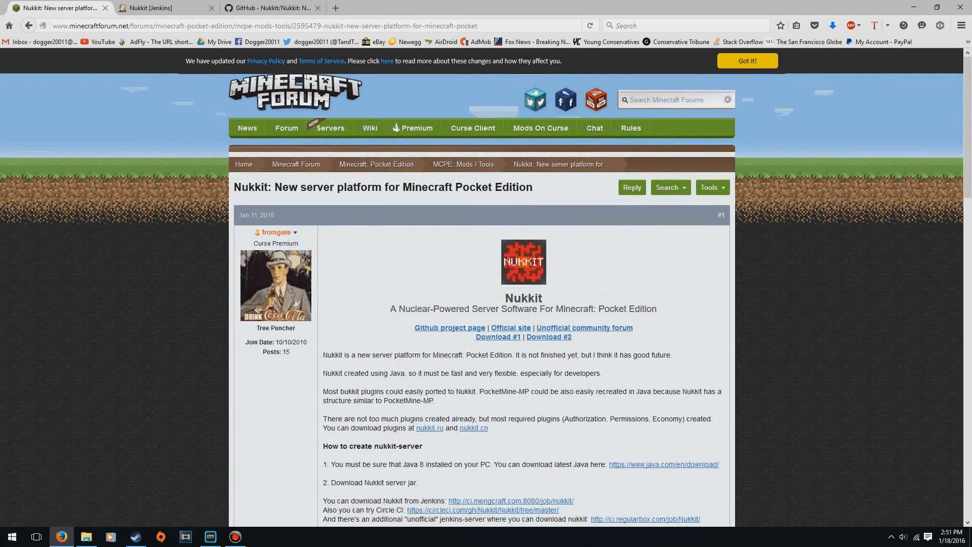
scroll(down, 3)
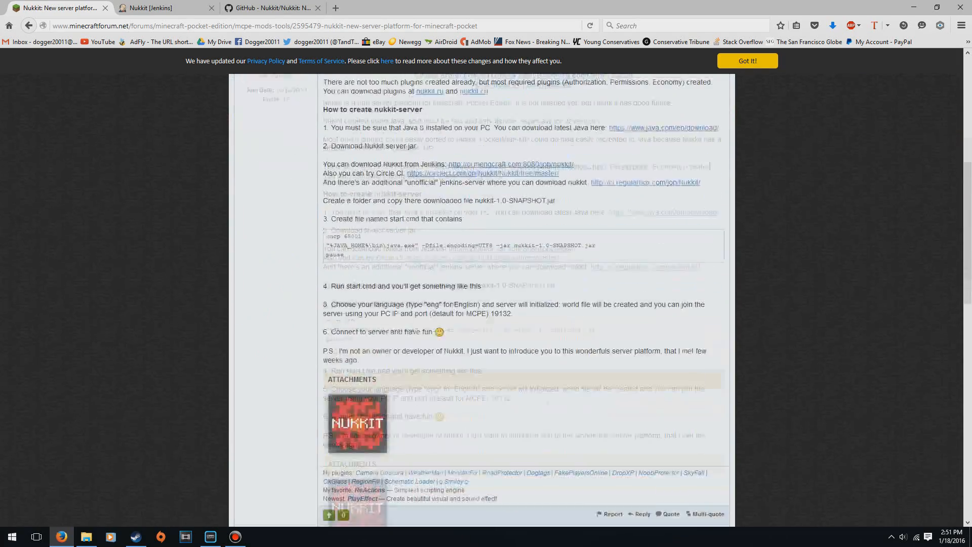
scroll(down, 3)
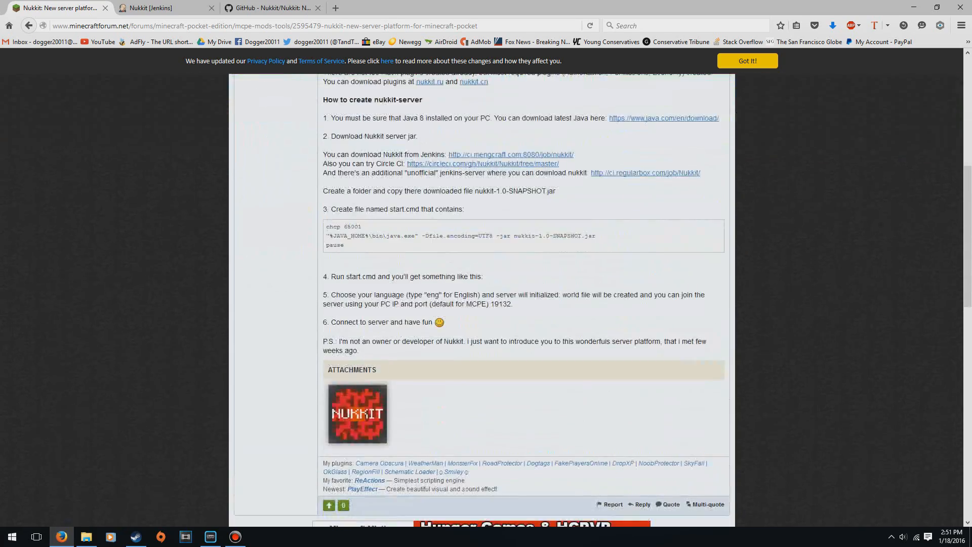
scroll(up, 3)
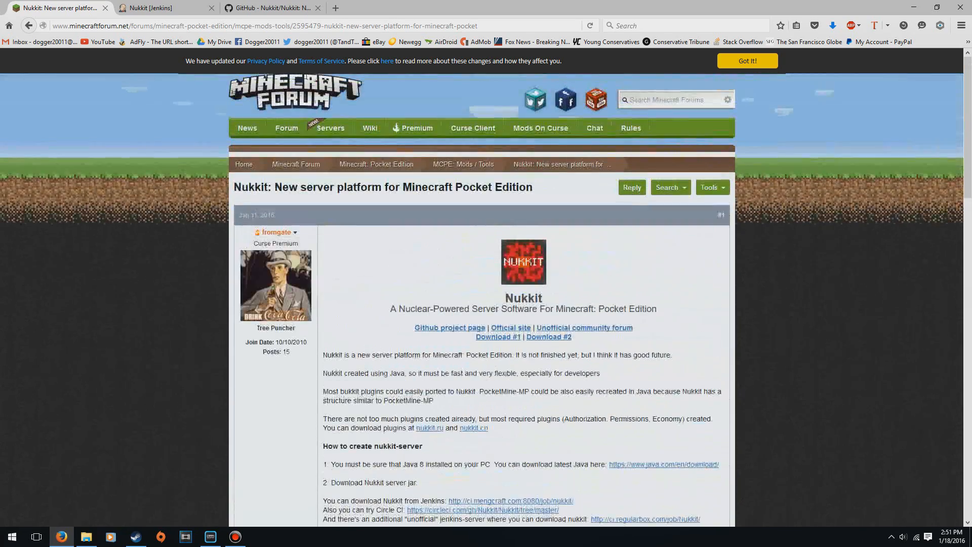
scroll(down, 3)
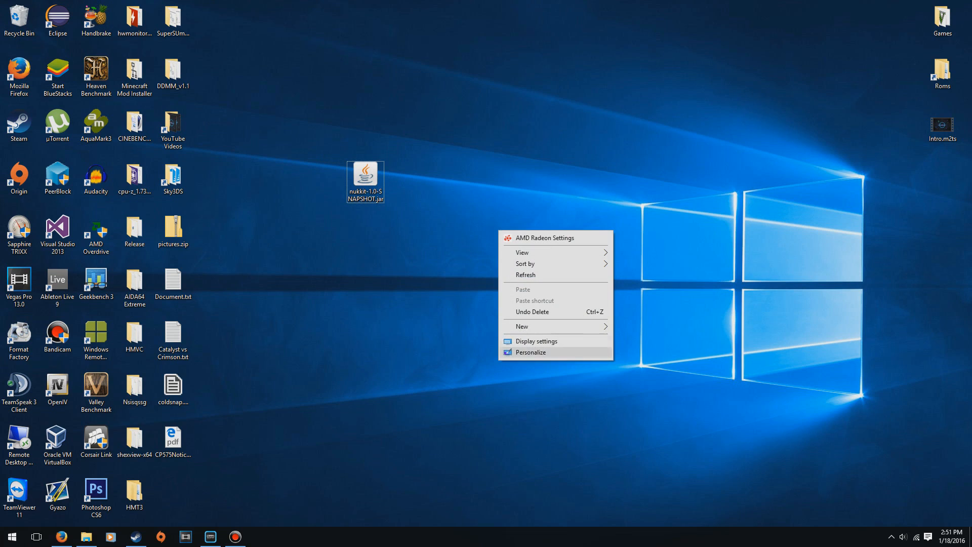
Write start.cmd with chcp 65001, java -jar nukkit.jar and pause lines, and save it
click(523, 326)
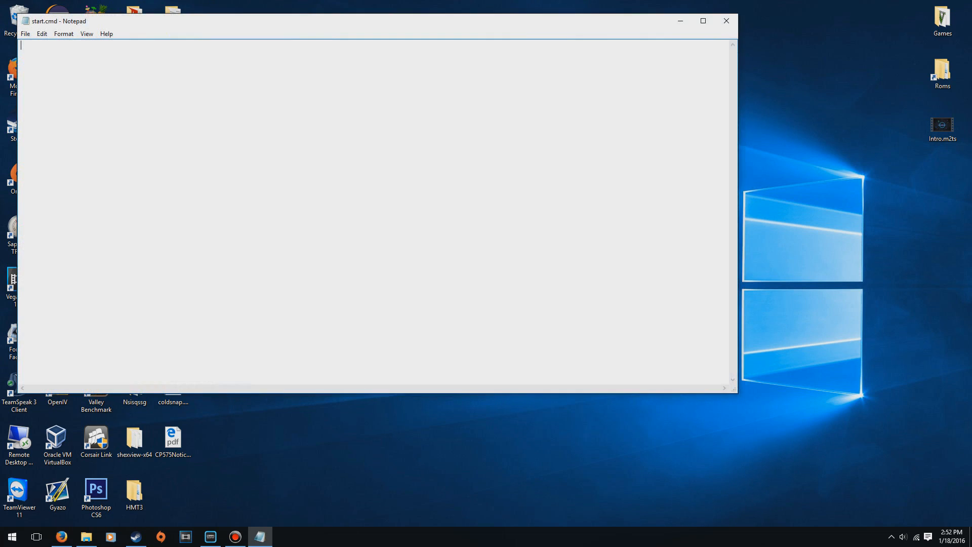
text(chcp 65001)
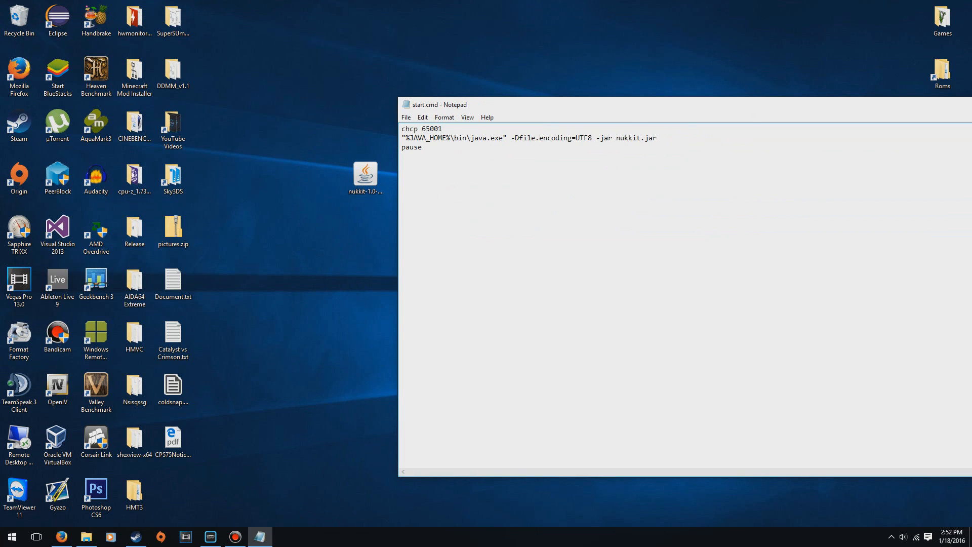
click(365, 173)
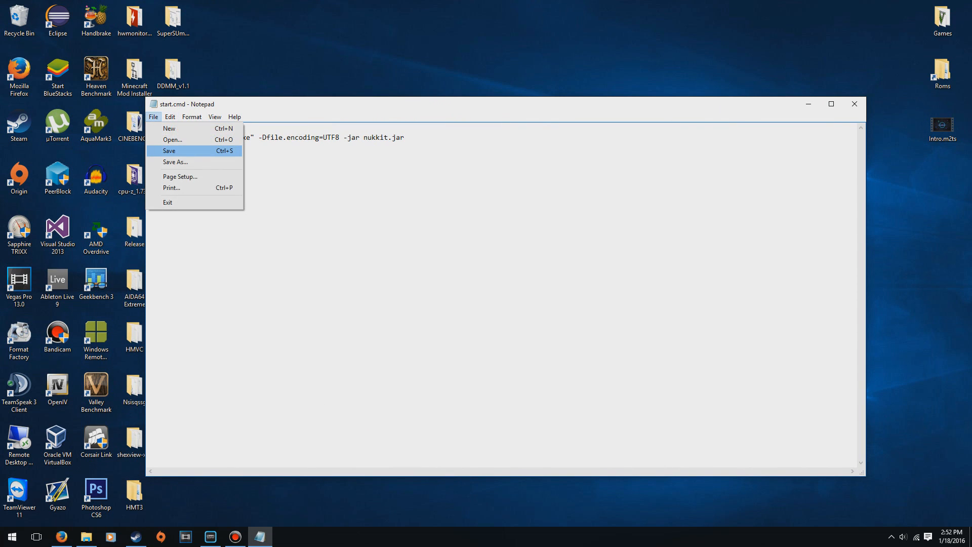
click(168, 151)
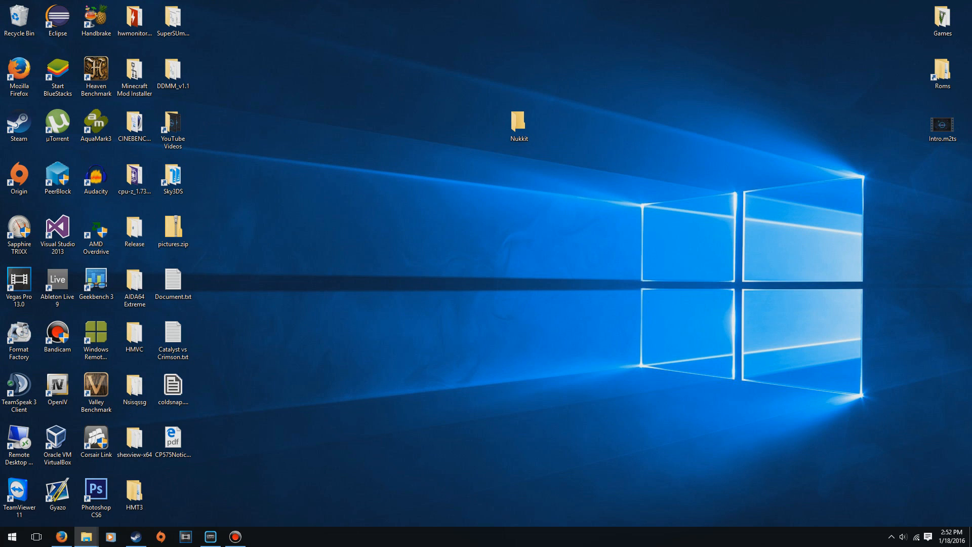
Reopen start.cmd from the Nukkit folder for editing
double_click(517, 121)
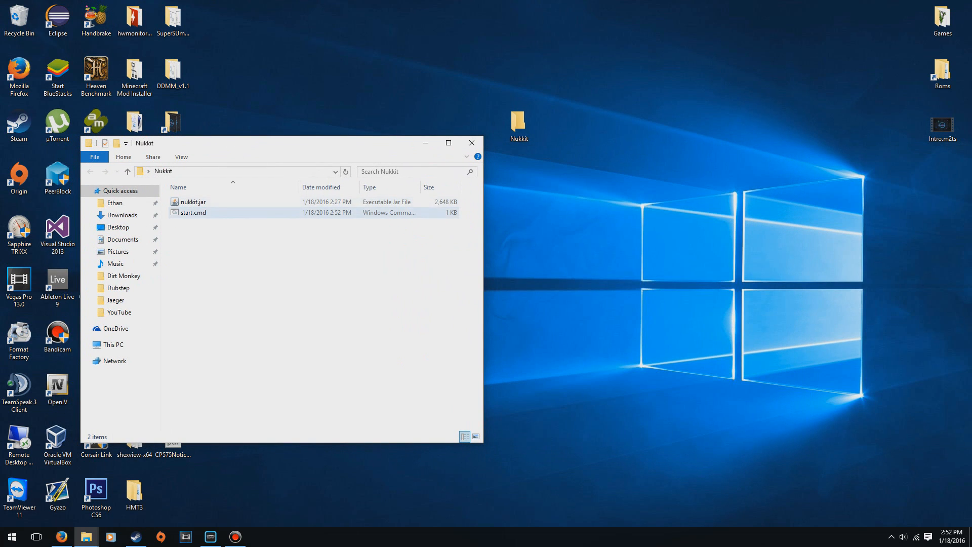
double_click(192, 213)
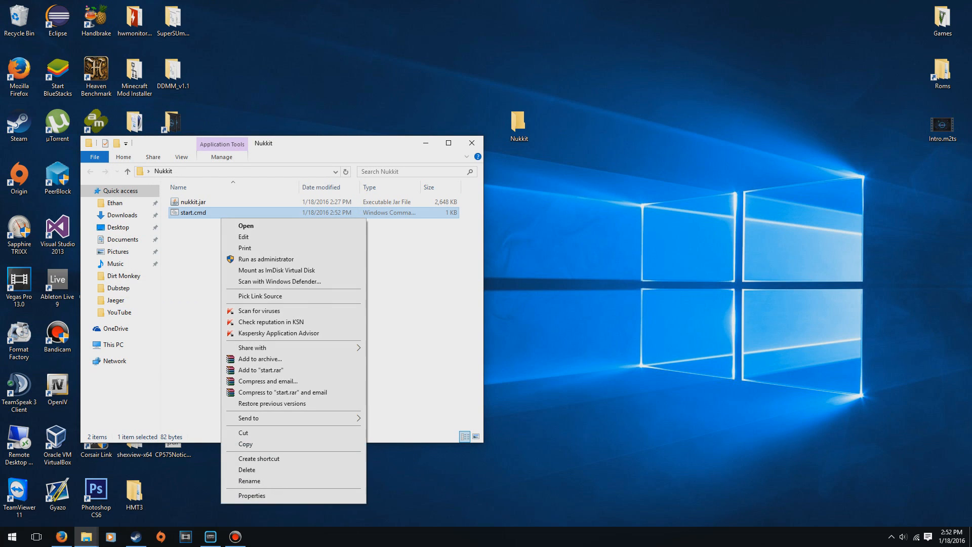
click(243, 237)
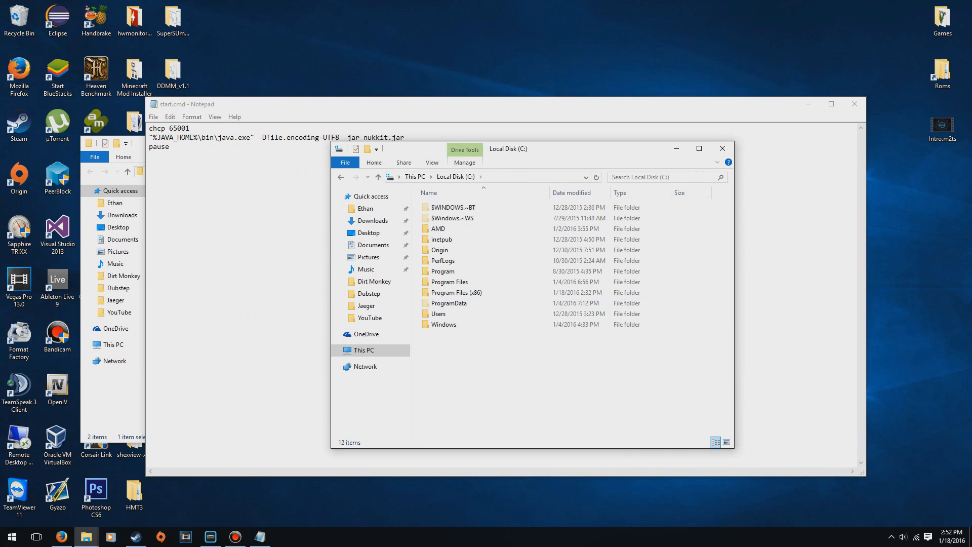
Browse to C:\Program Files\Java\jre1.8.0_45\bin to get the Java path for start.cmd
click(455, 291)
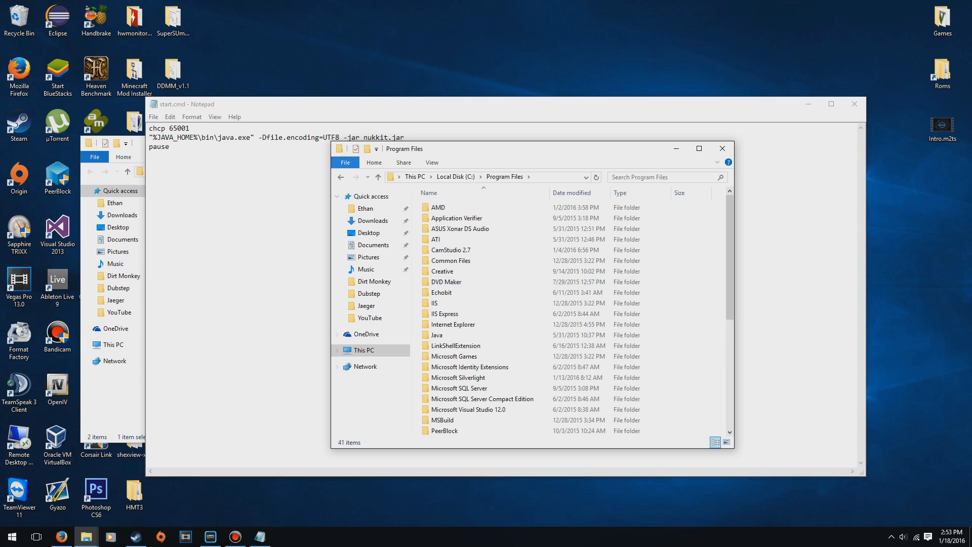
click(455, 176)
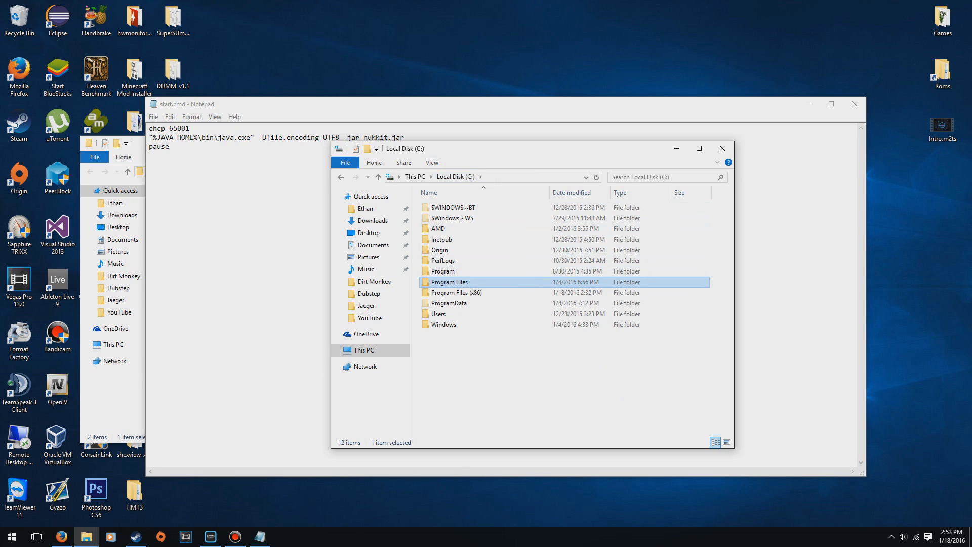
click(455, 292)
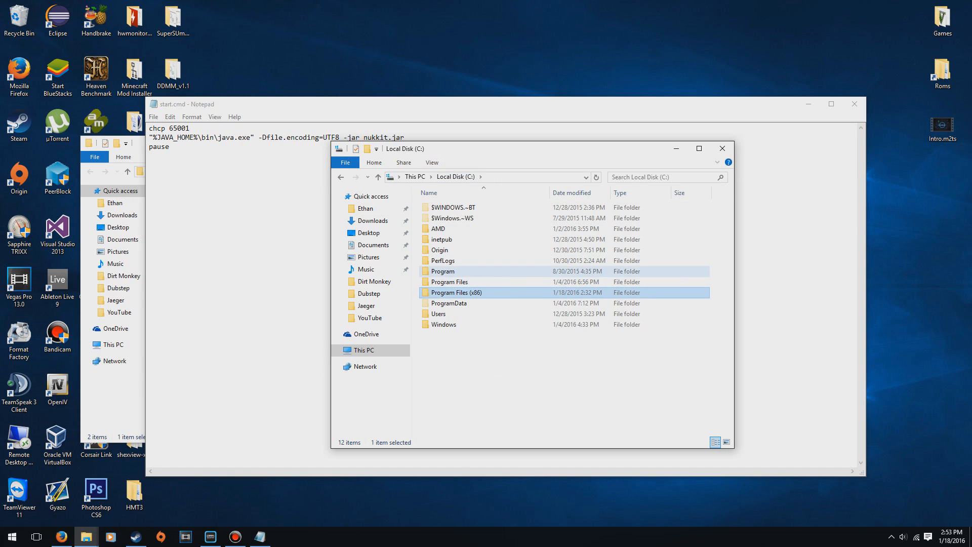
double_click(449, 282)
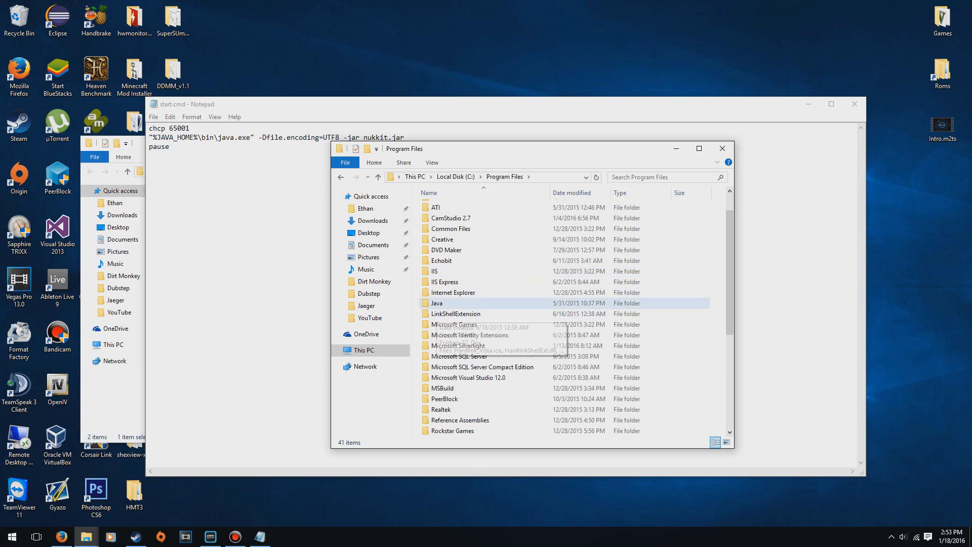
double_click(438, 303)
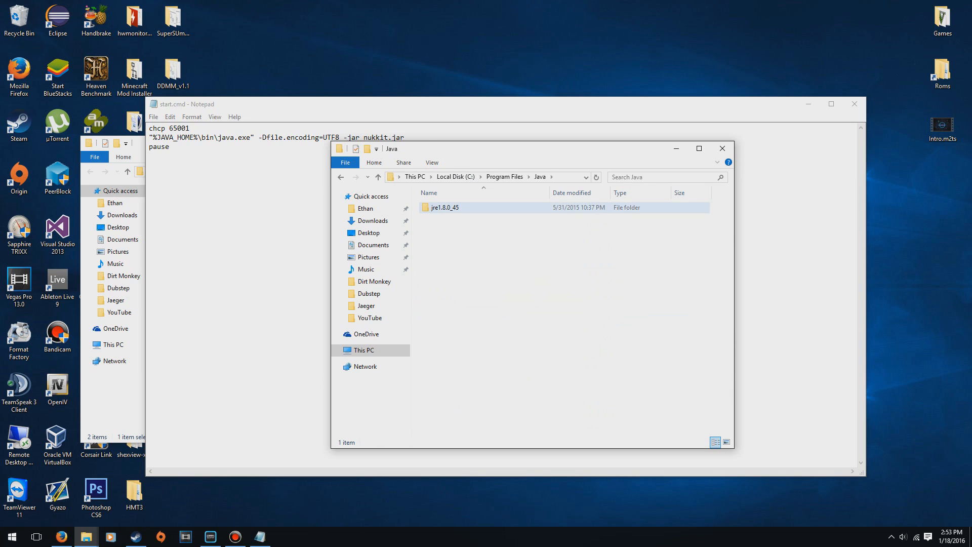
double_click(446, 207)
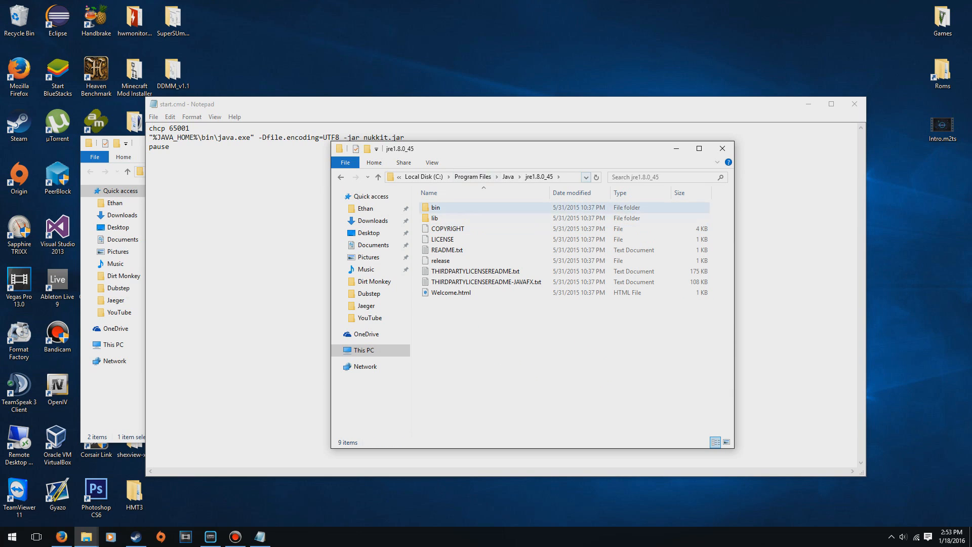
double_click(436, 206)
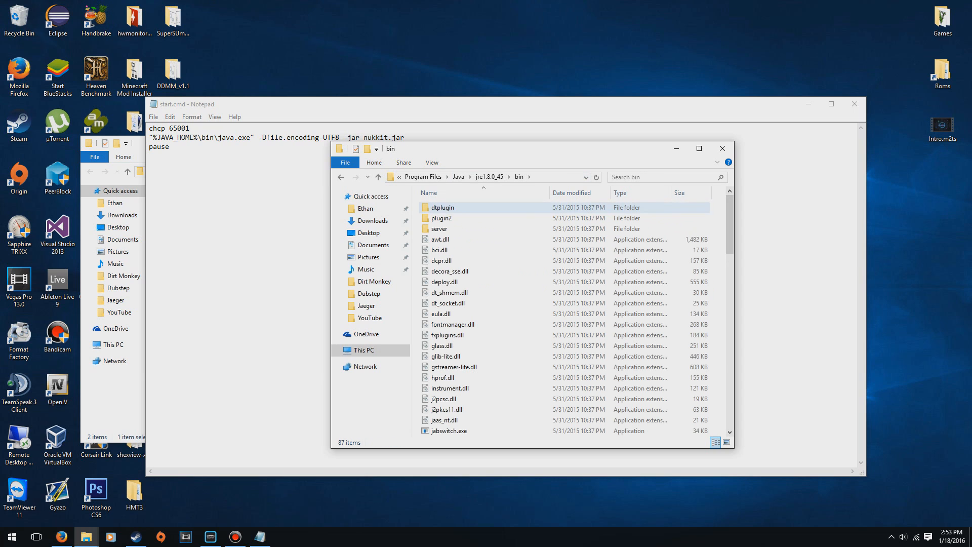
scroll(down, 3)
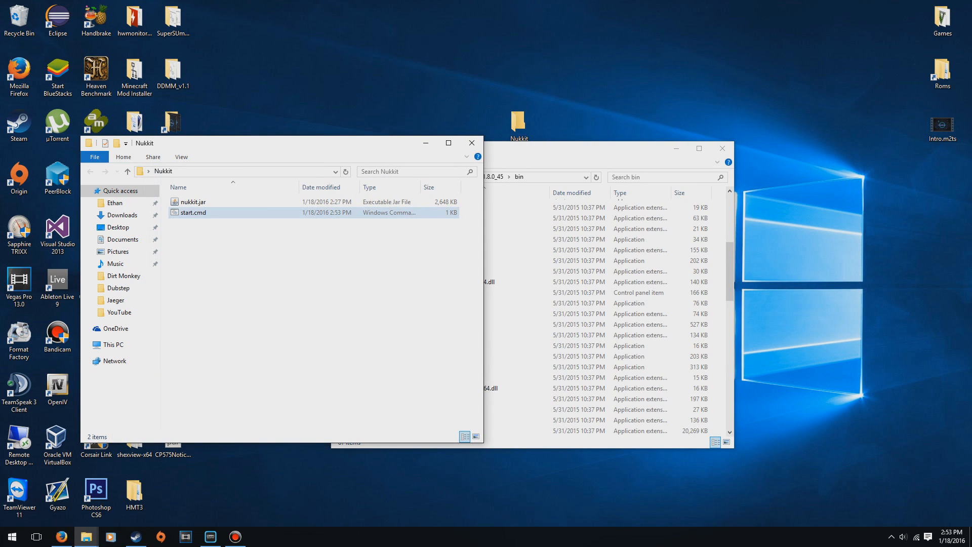
Launch the server via start.cmd with language eng, let it generate files, then stop and close it
double_click(192, 213)
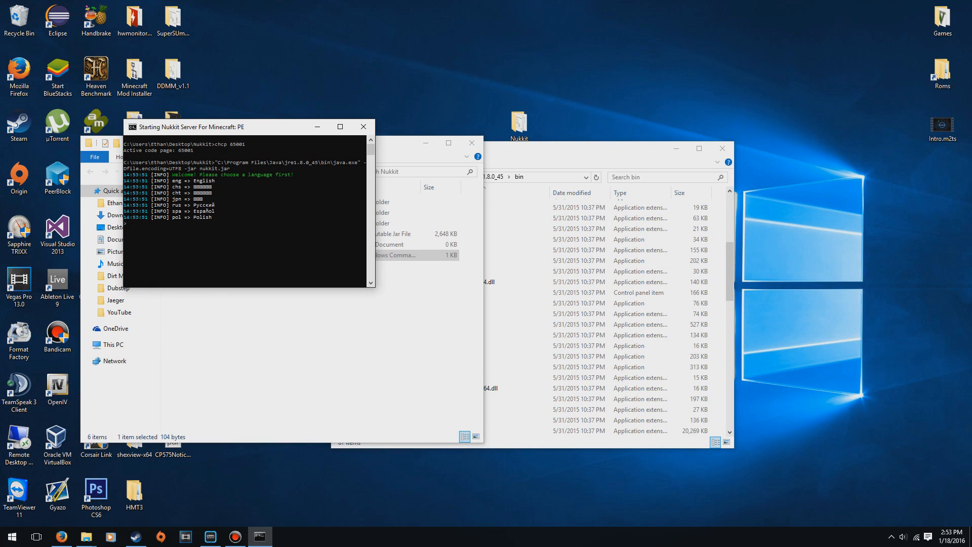
text(eng)
text(stop)
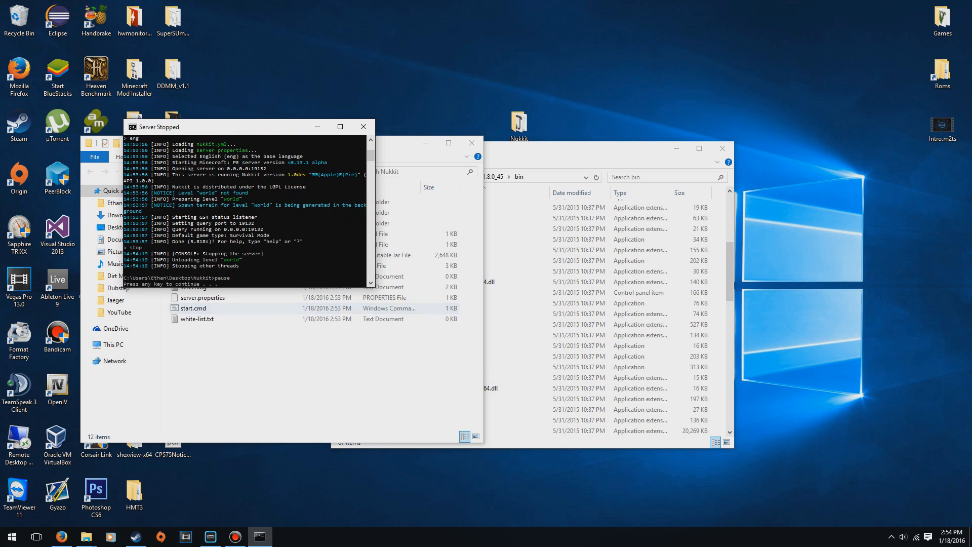
click(362, 126)
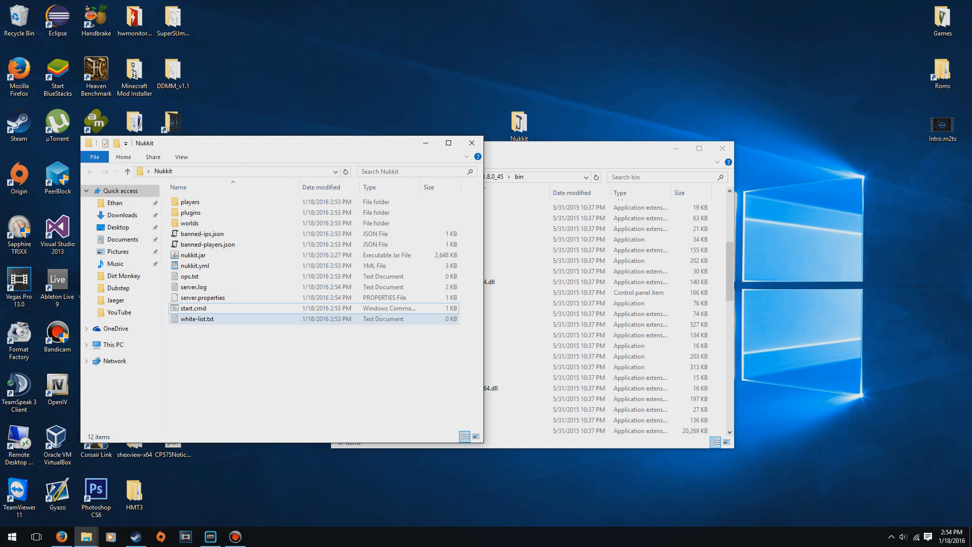
Open server.properties with WordPad via More apps
double_click(202, 298)
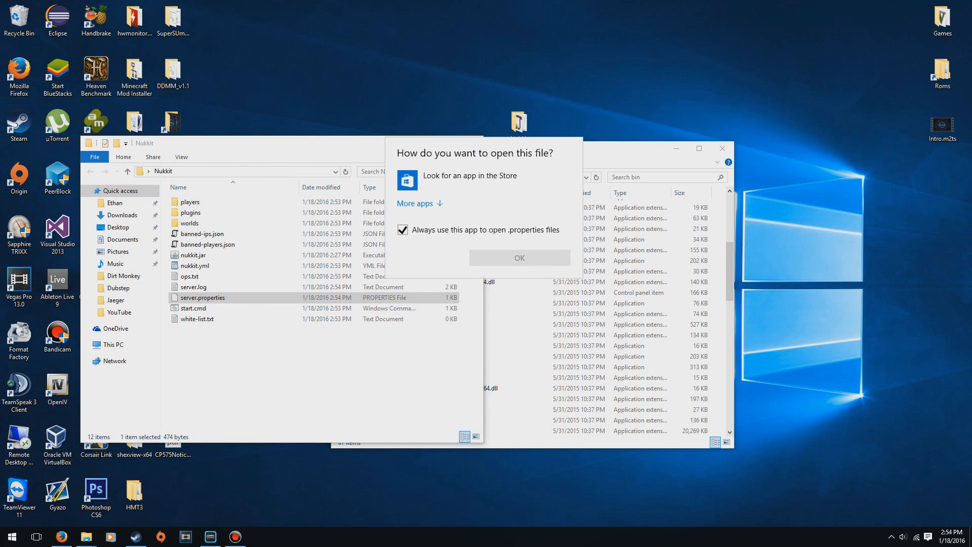
click(416, 203)
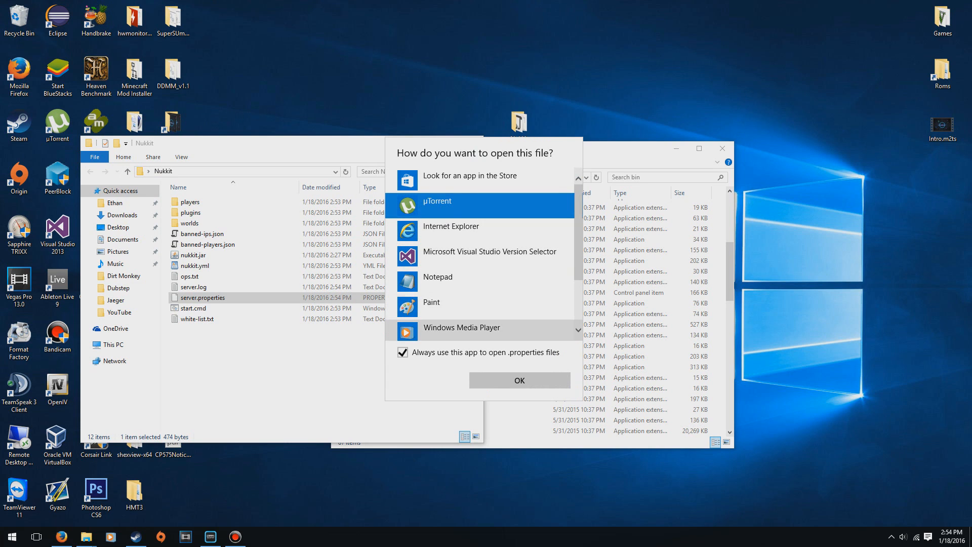
scroll(down, 3)
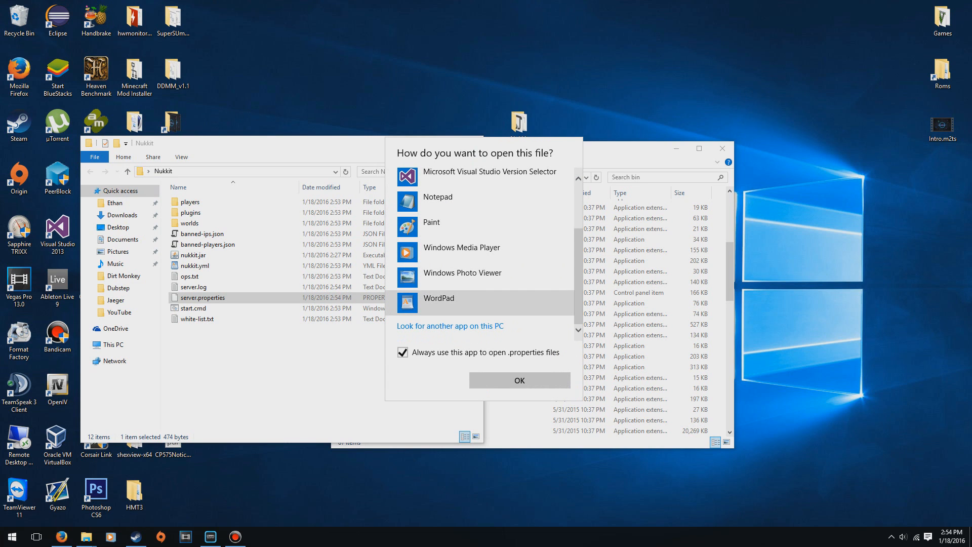
click(520, 380)
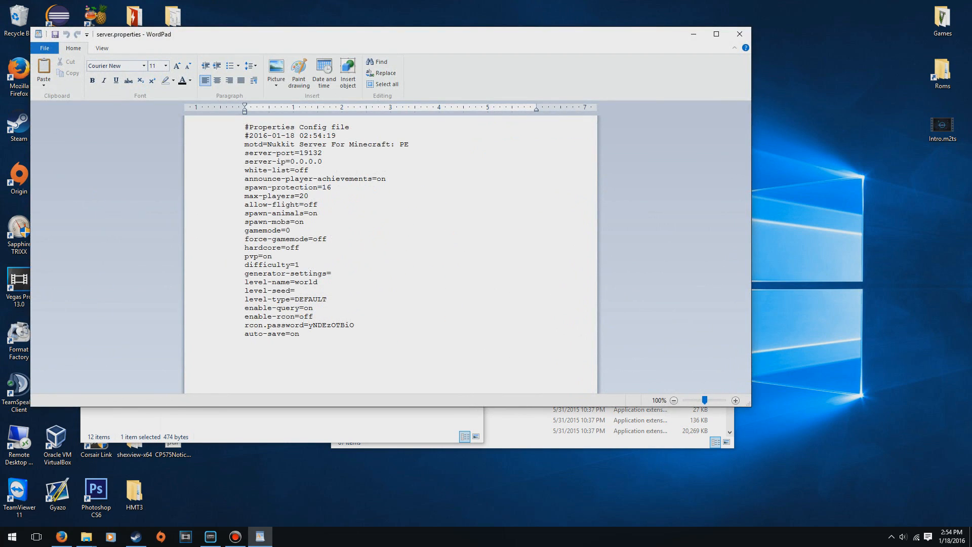
Set the motd to dogger20011 and max-players to 40, then save the file
click(321, 162)
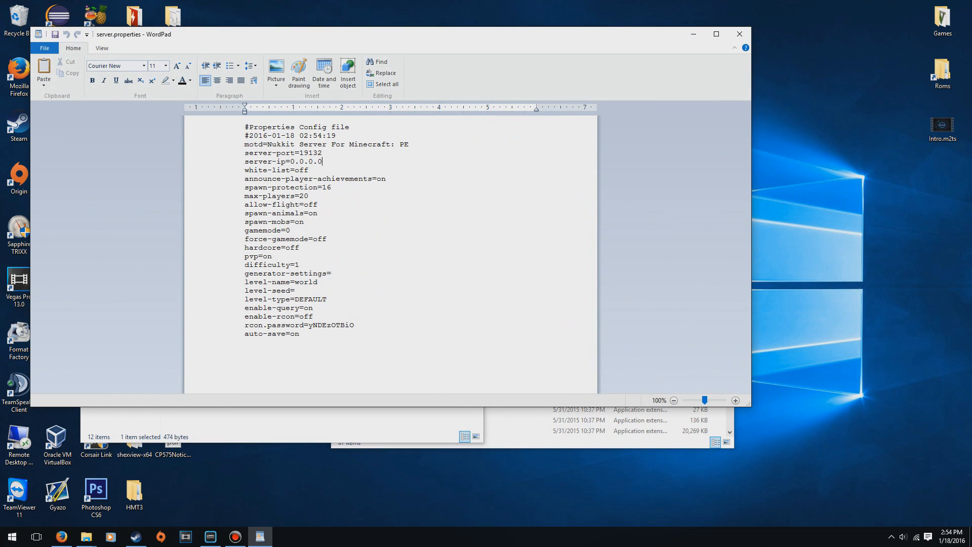
drag(265, 144, 408, 143)
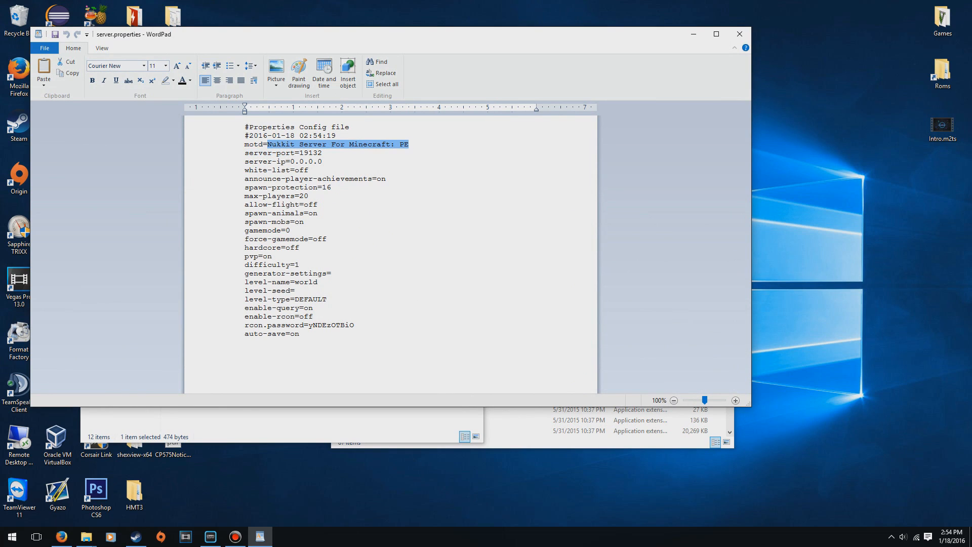
text(dogger)
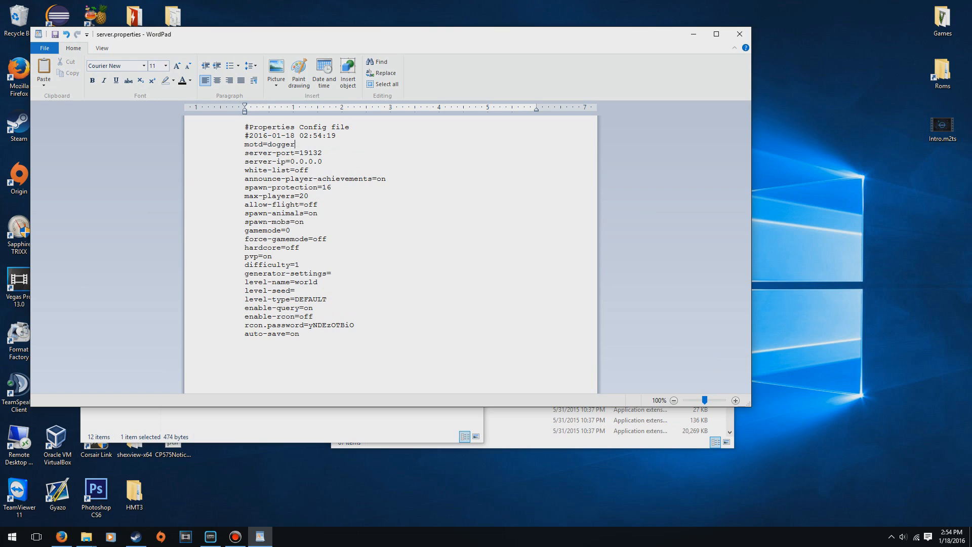
text(20011)
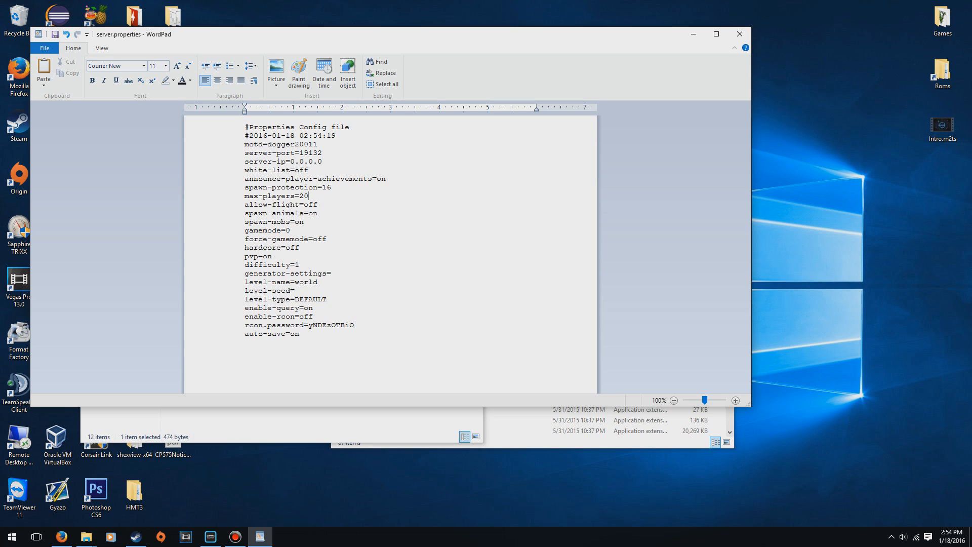
text(3)
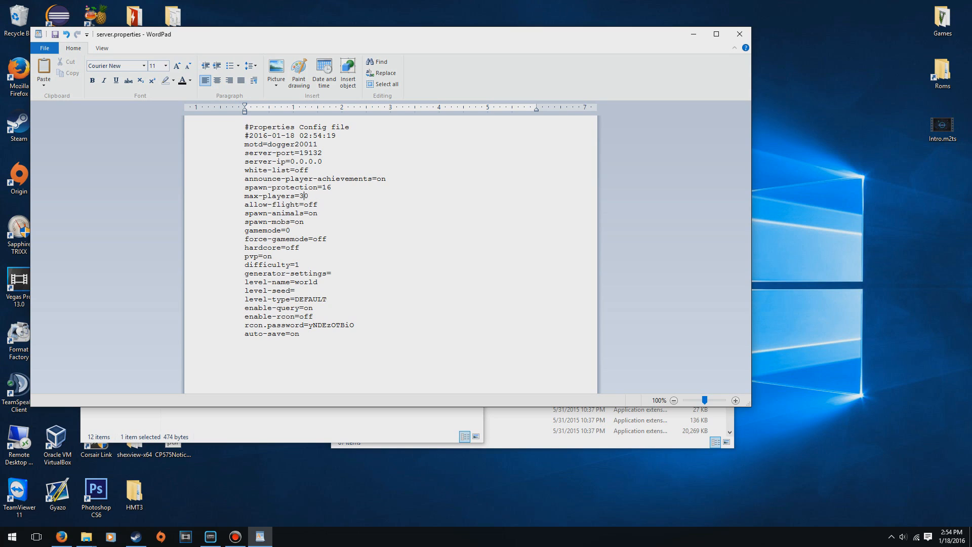
text(0)
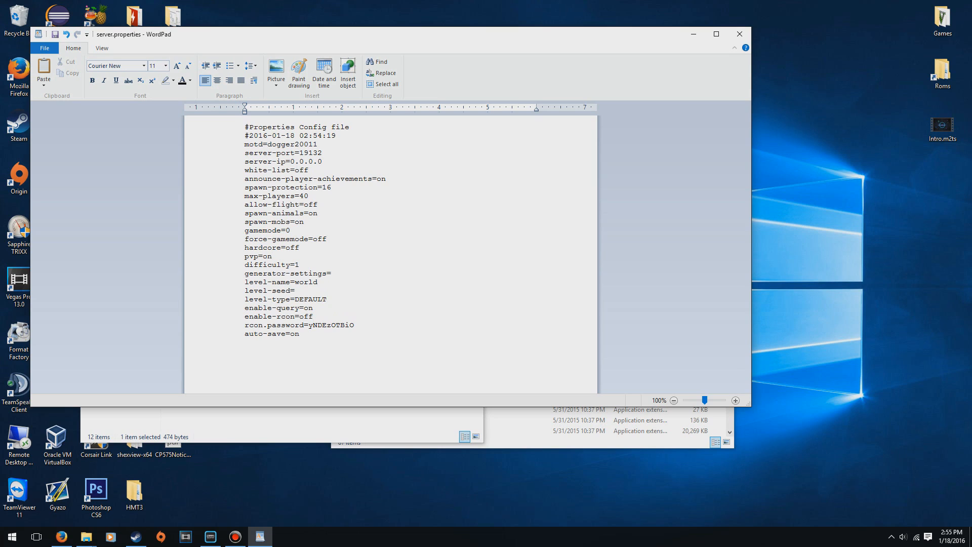
text(on)
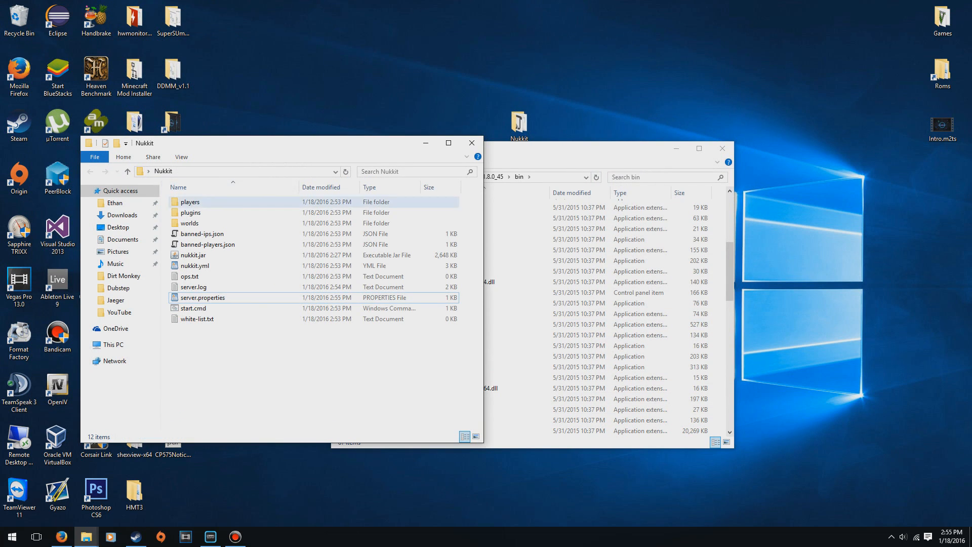
Start the server, op dogger20011, and try the kick and ban commands
click(190, 213)
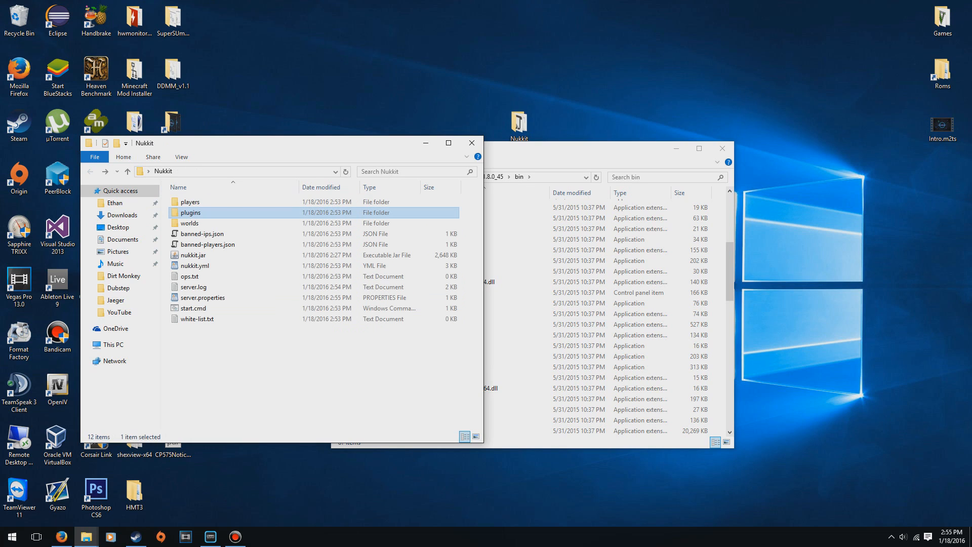
mouse_move(191, 213)
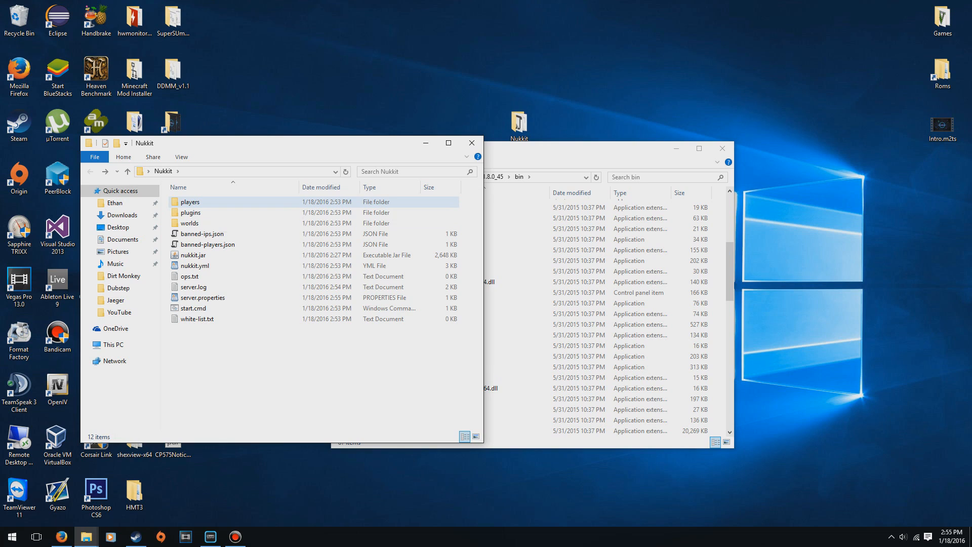
mouse_move(192, 213)
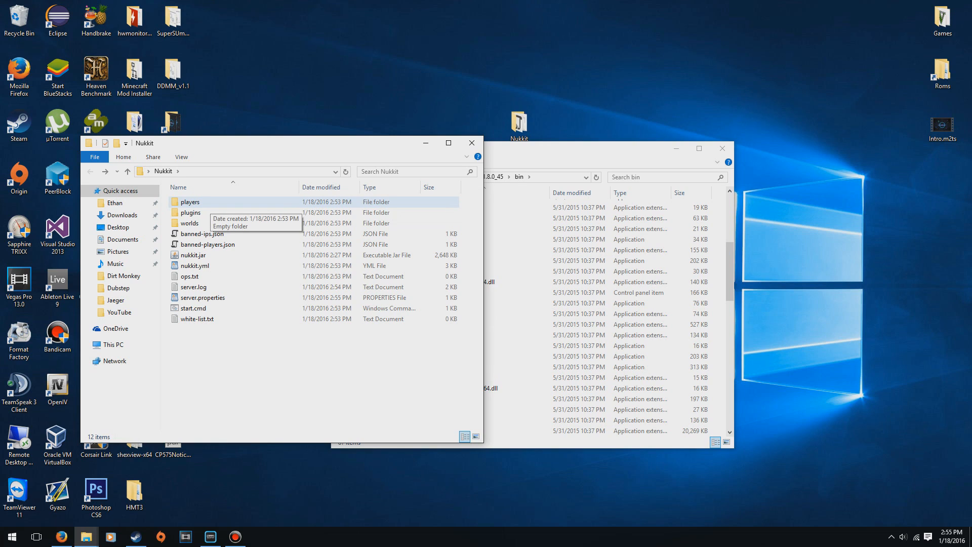
mouse_move(202, 233)
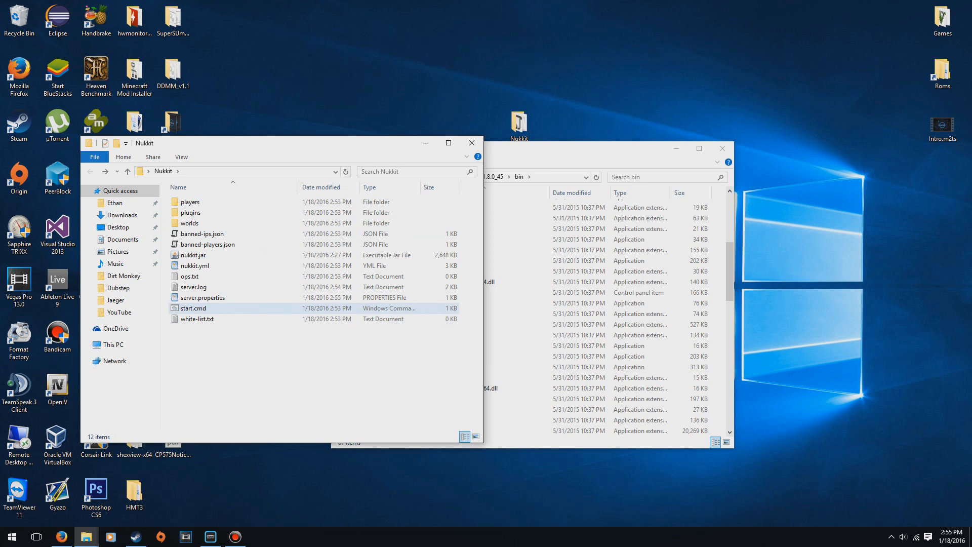
double_click(193, 308)
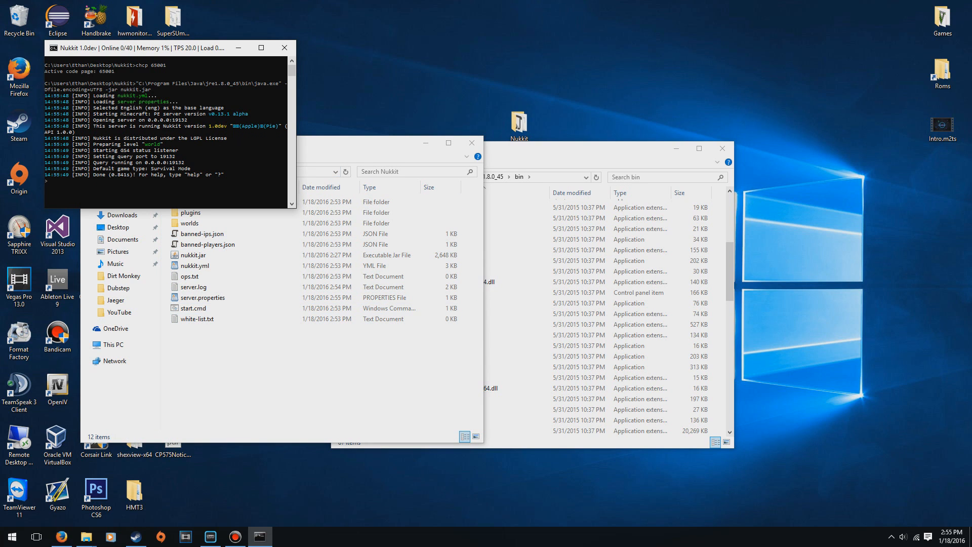
text(op dogger20011)
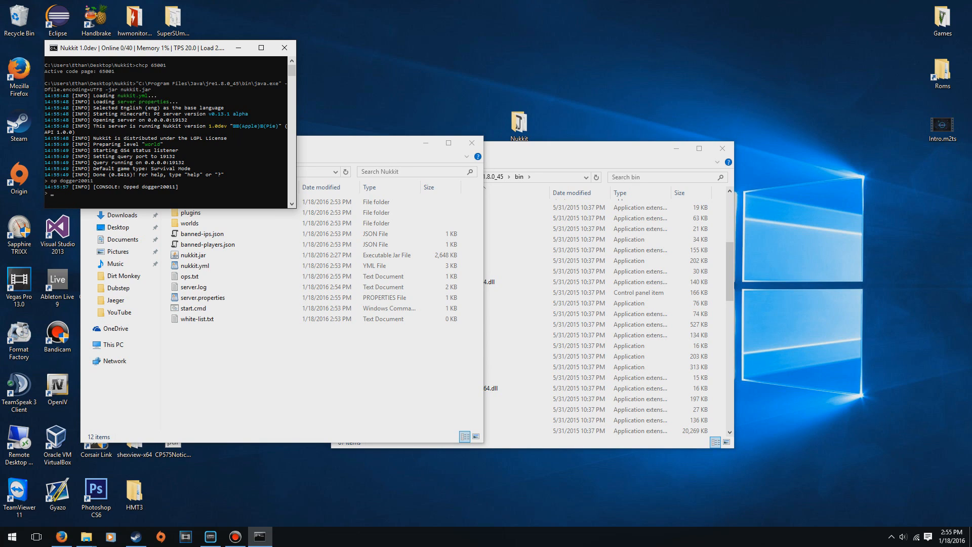
text(kick)
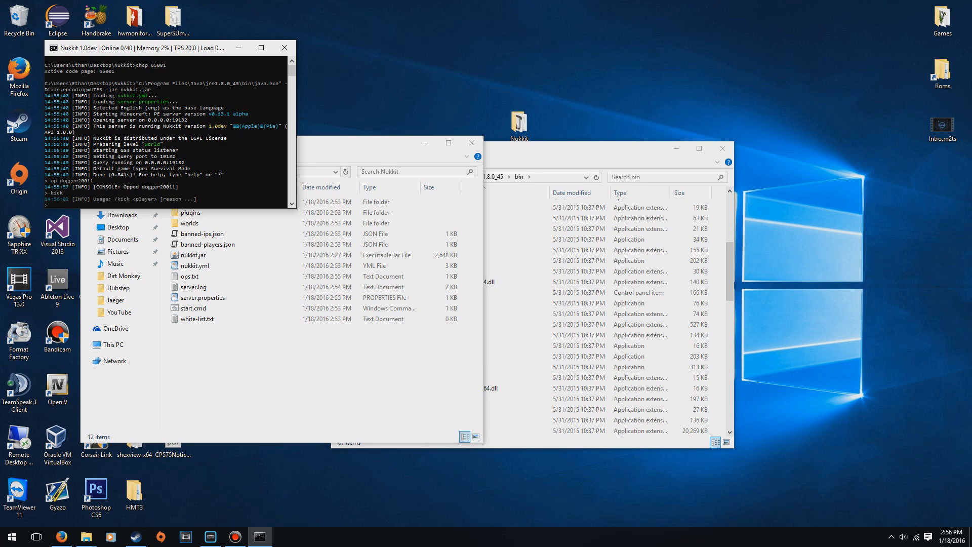
text(ban)
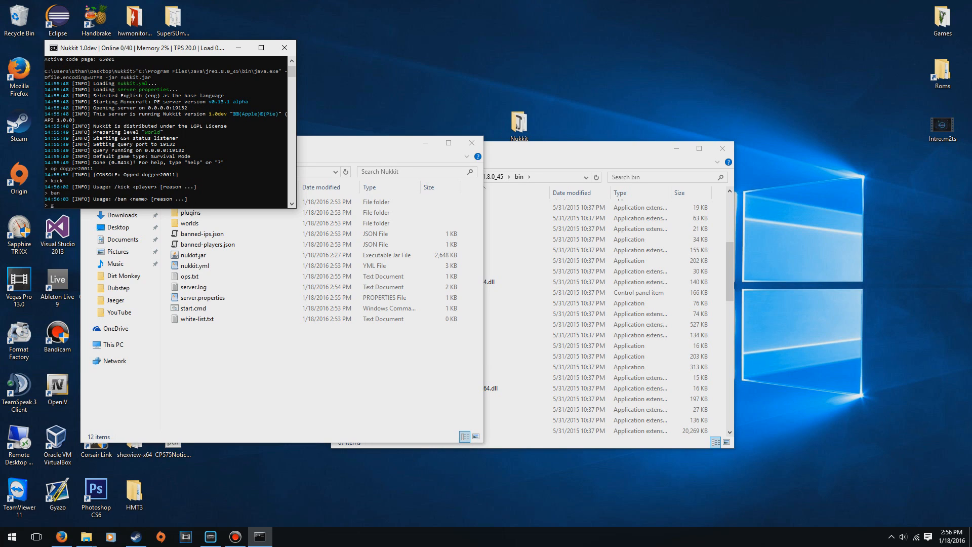
Try gamemode and gamemode creative, then set the world time to day
text(gamemode)
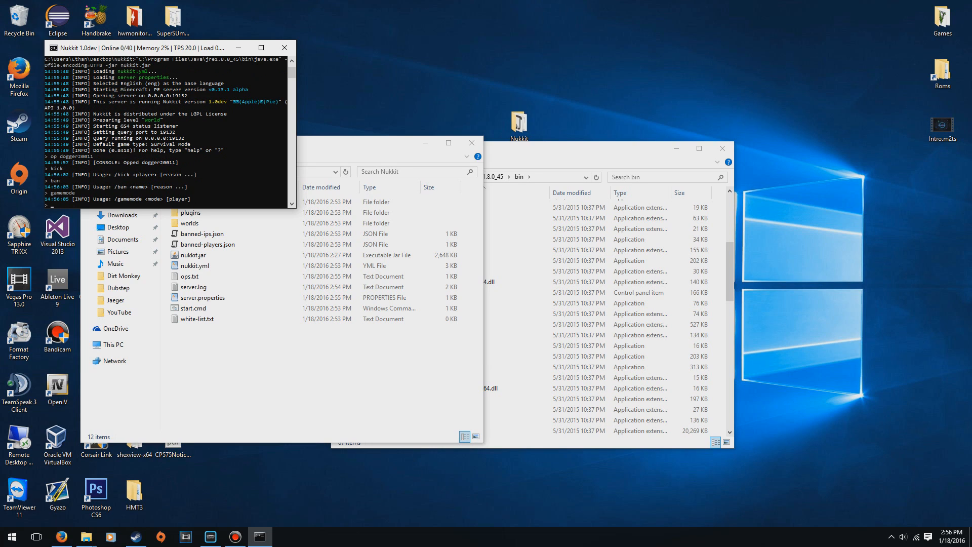
text(gamemode creative dogger20011)
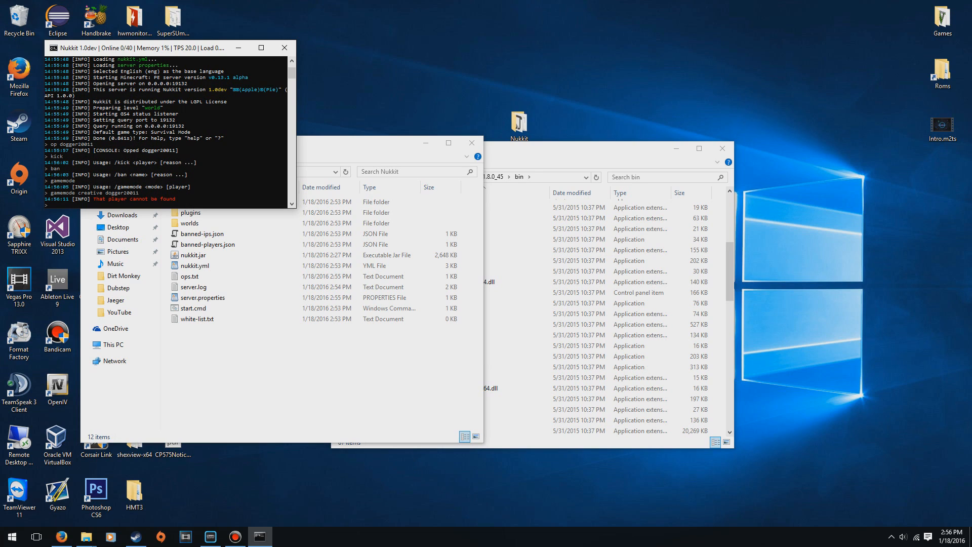
text(time se)
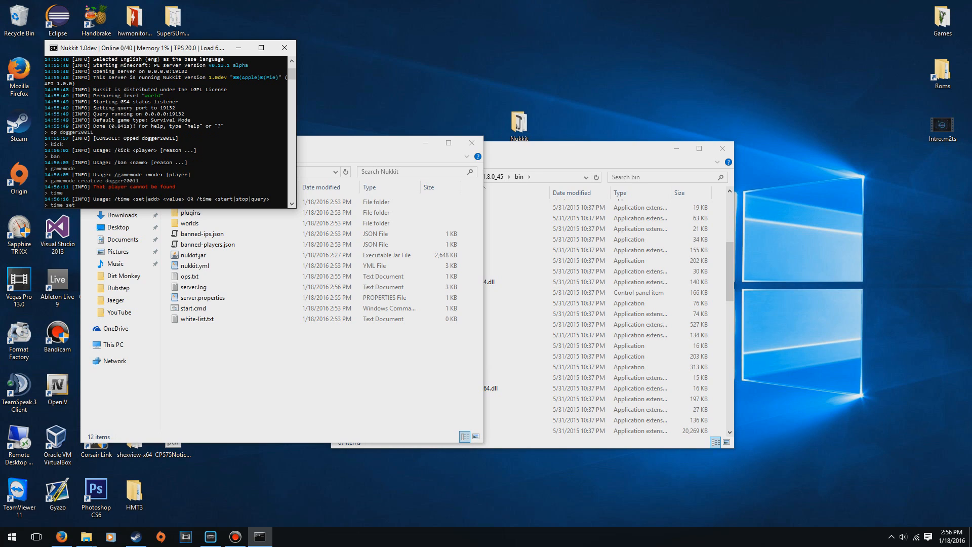
text(time set day)
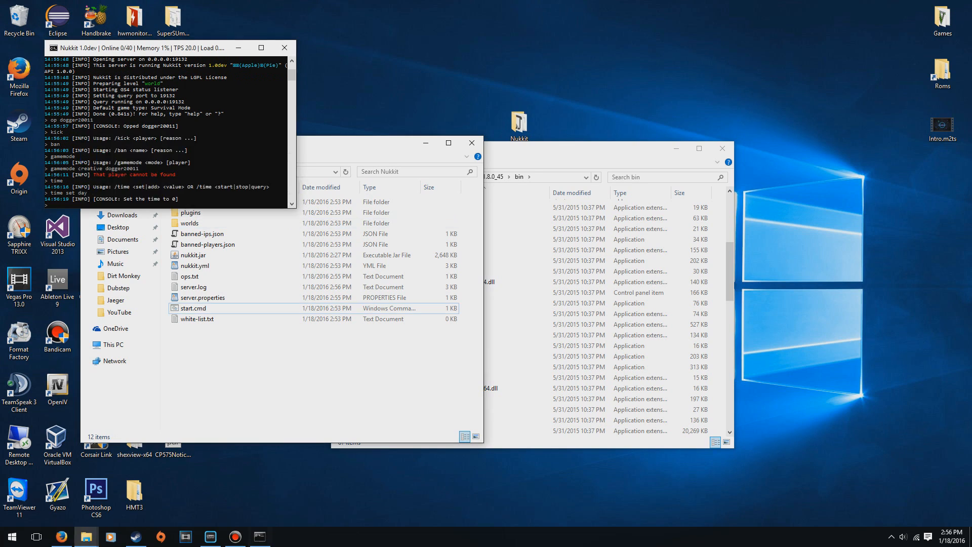
Open the worlds folder and select the world save folder
double_click(190, 223)
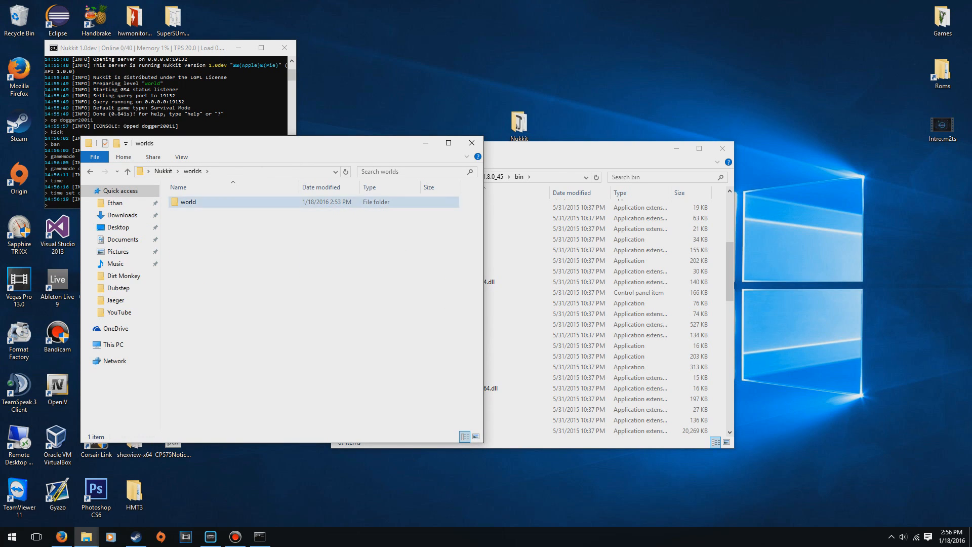
click(189, 201)
text(gamemode creative Deaimff)
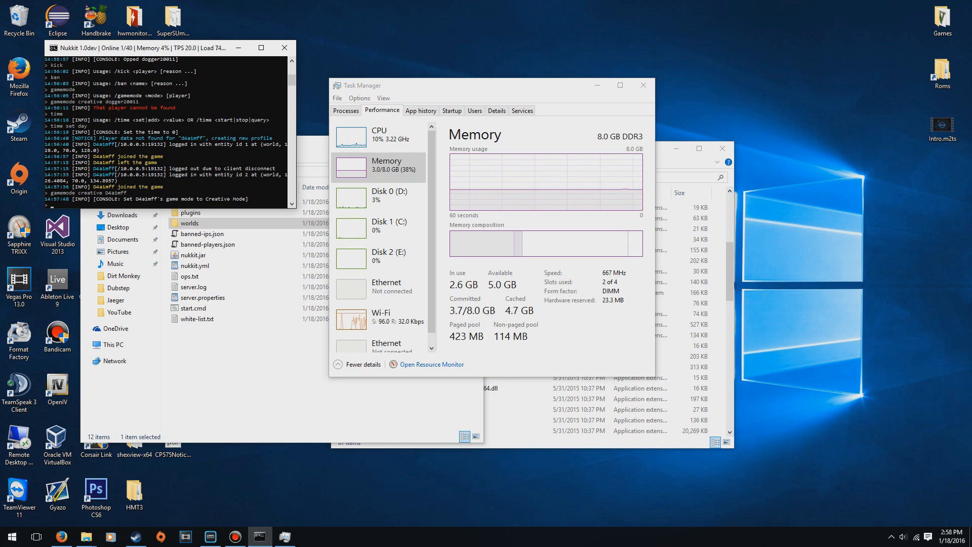
View Memory performance in Task Manager while a player is connected
click(381, 137)
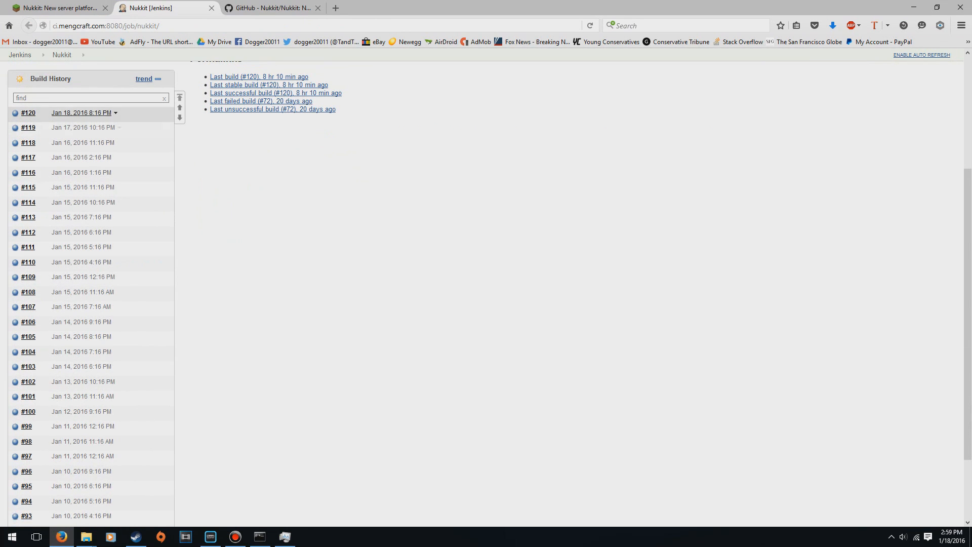
mouse_move(71, 142)
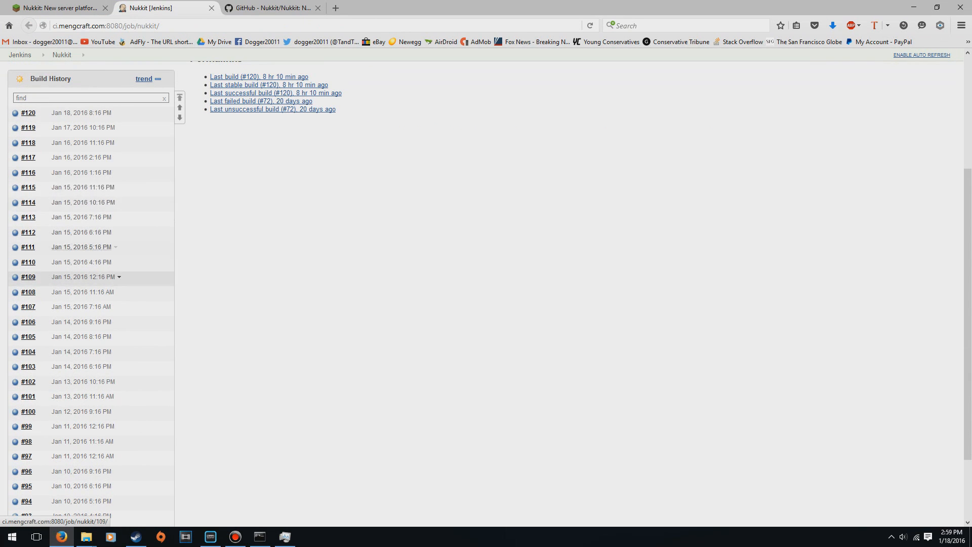
mouse_move(75, 537)
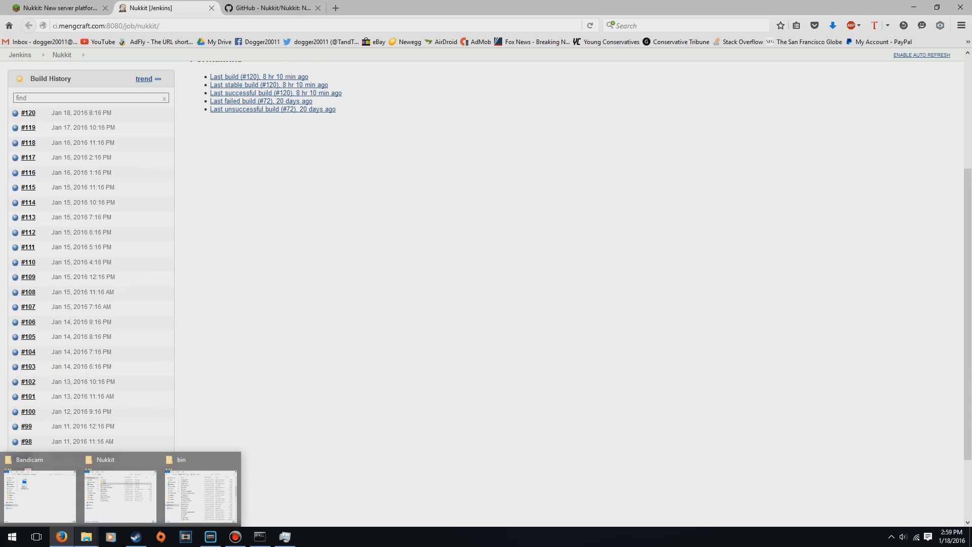
Scroll the Nukkit Jenkins build history down to build #91
scroll(down, 3)
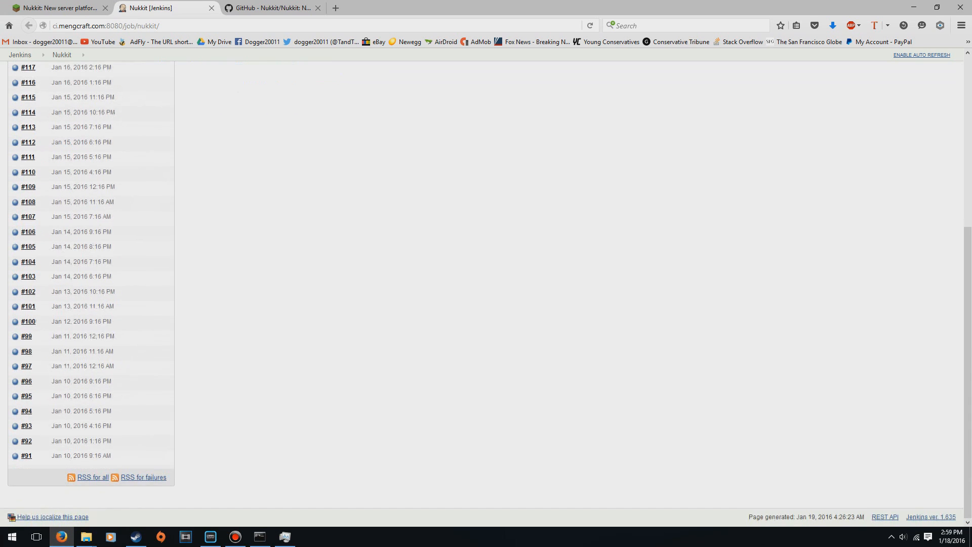